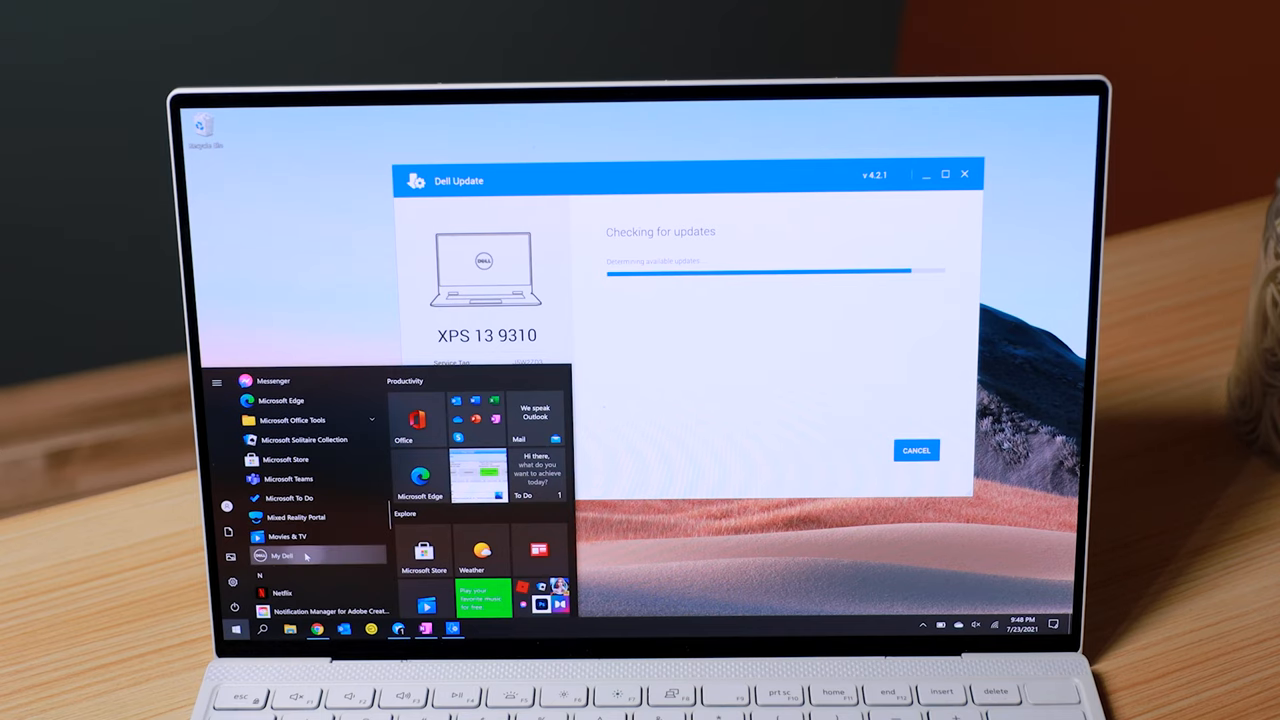
Launch the My Dell hub from the Start menu while Dell Update keeps checking
{"action": "left_click", "coordinate": [284, 556]}
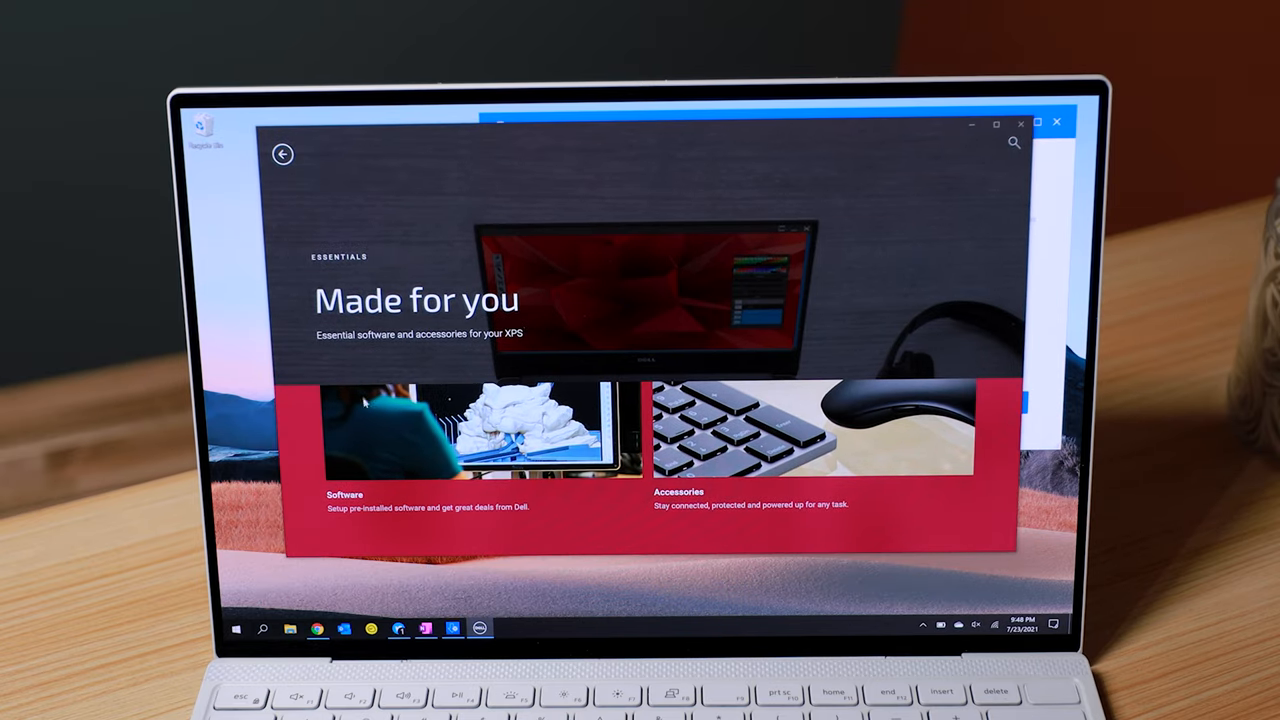
Navigate from the welcome page through Explore to the System health malware-protection article
{"action": "left_click", "coordinate": [284, 154]}
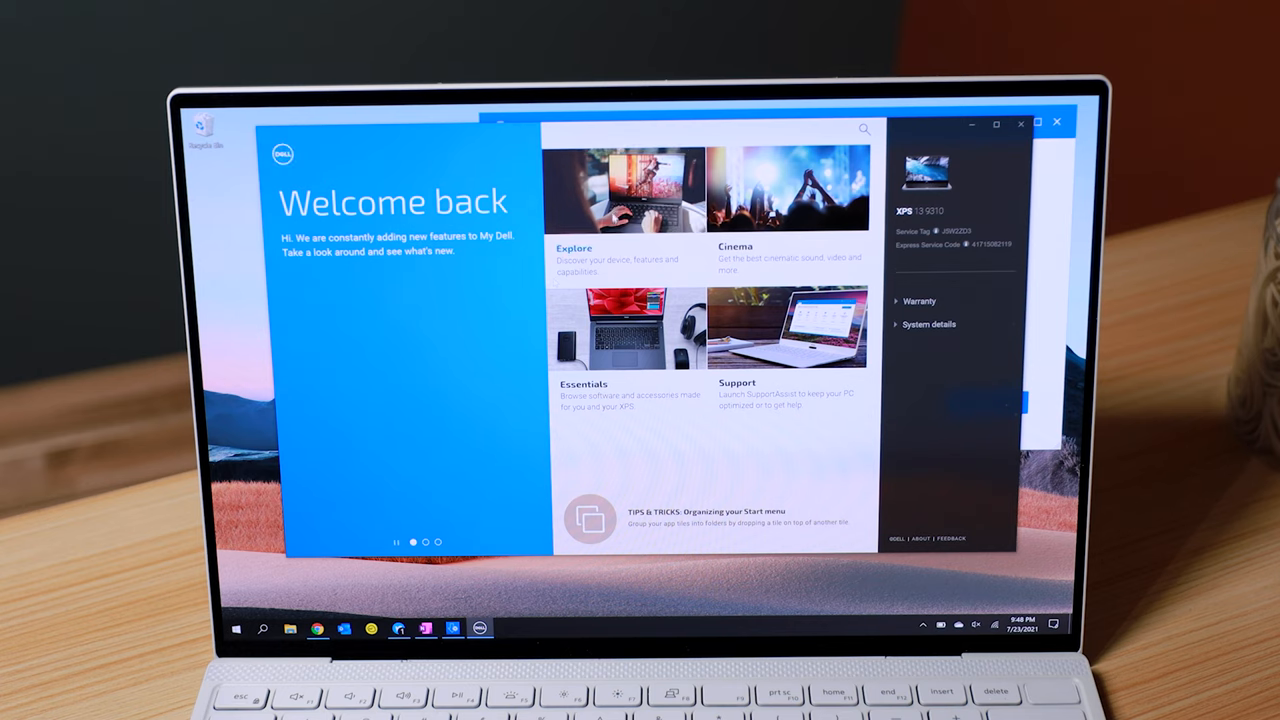
{"action": "left_click", "coordinate": [576, 256]}
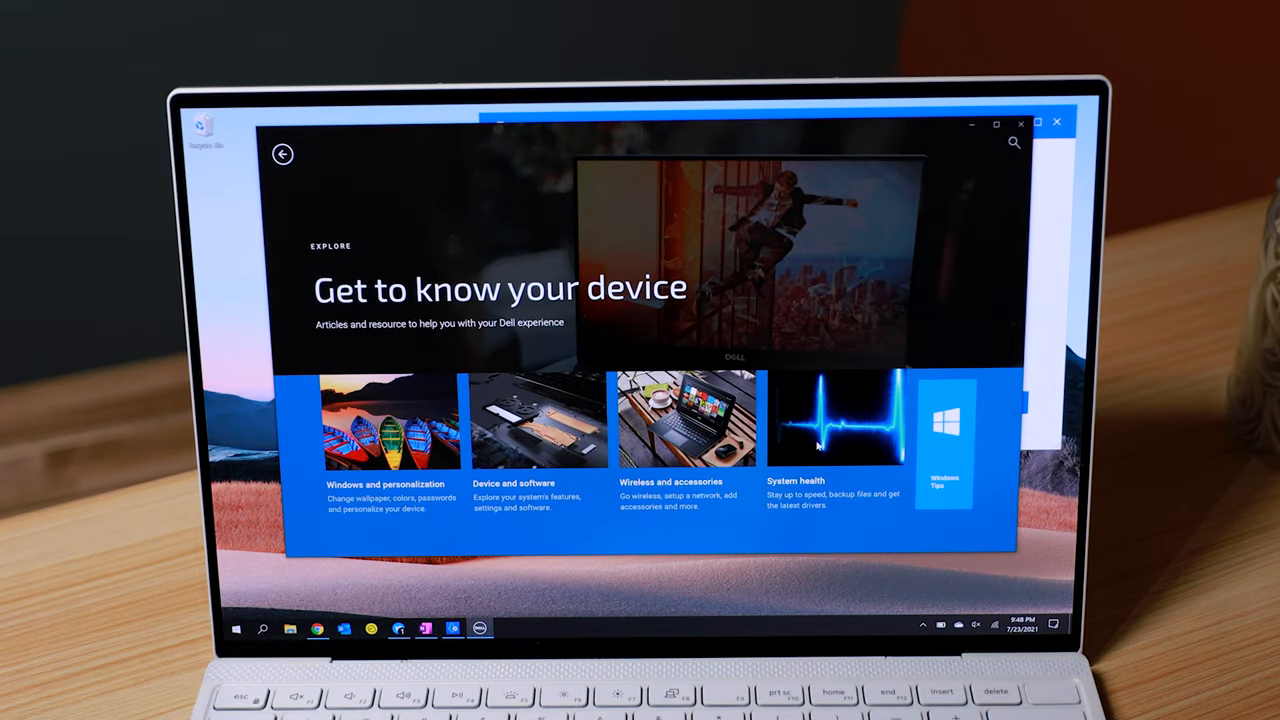
{"action": "left_click", "coordinate": [836, 440]}
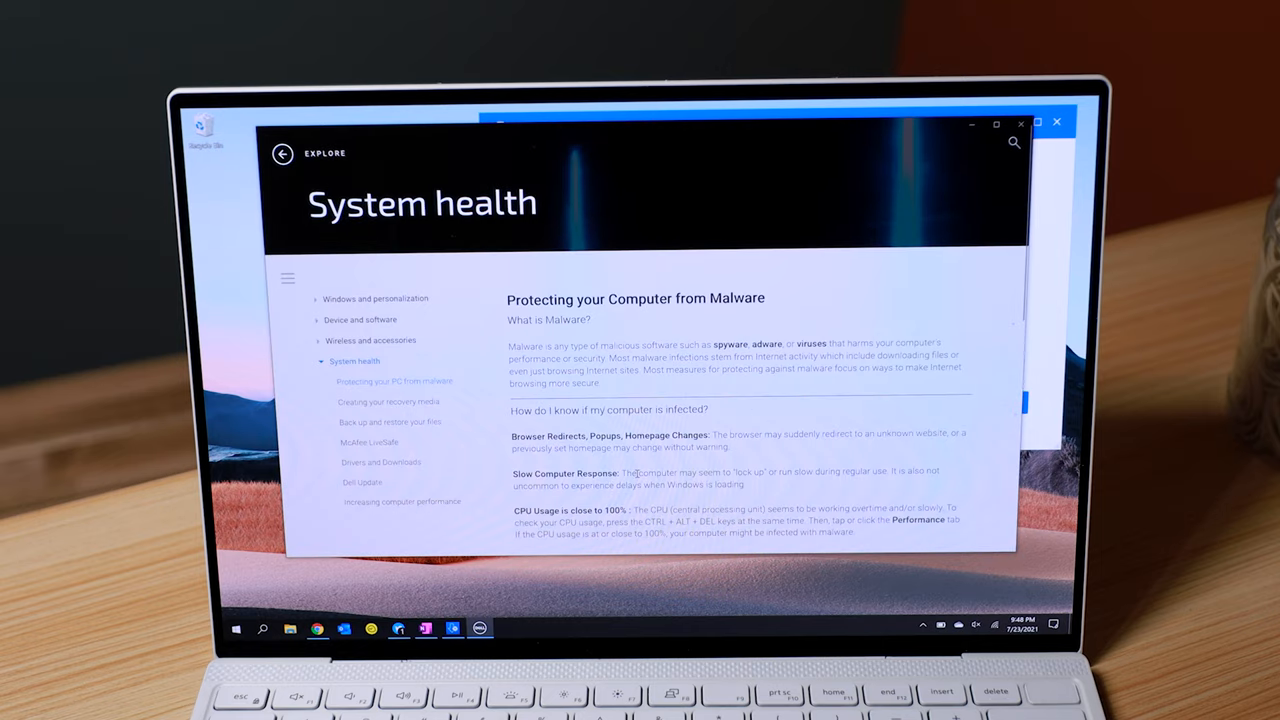
{"action": "scroll", "scroll_direction": "down", "scroll_amount": 3}
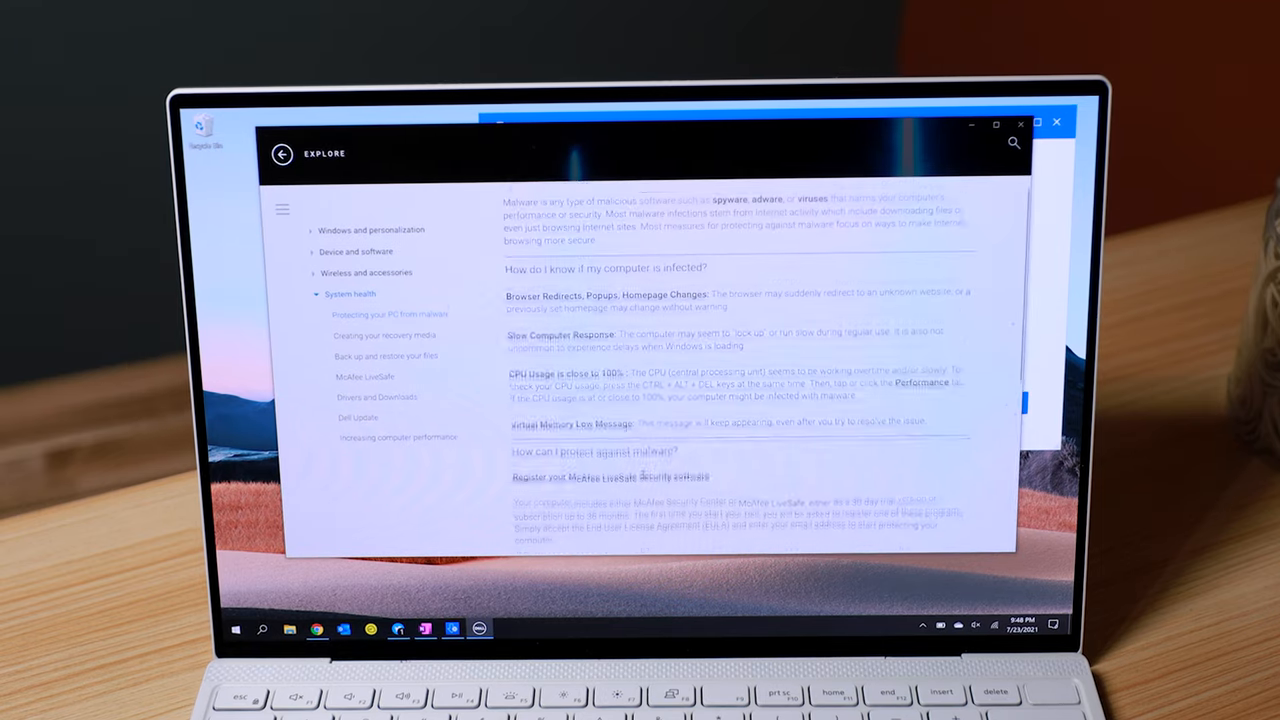